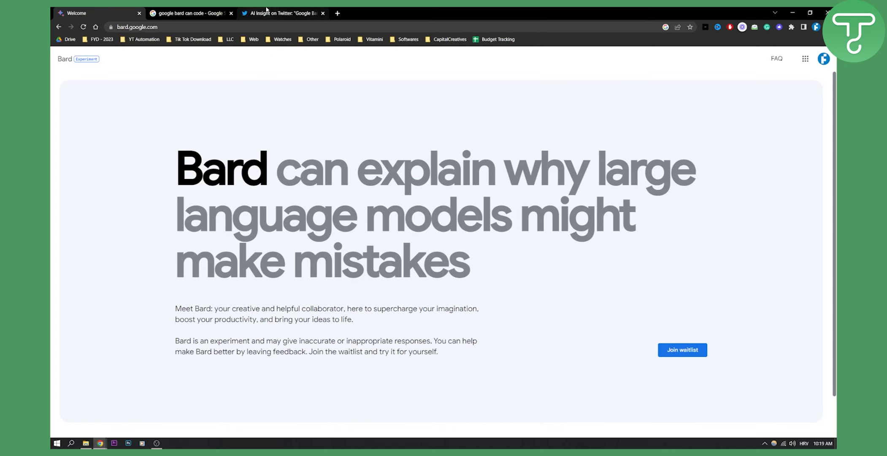
Switch to the 'AI Insight on Twitter' tab showing the tweet that Bard can't write code.
click(282, 13)
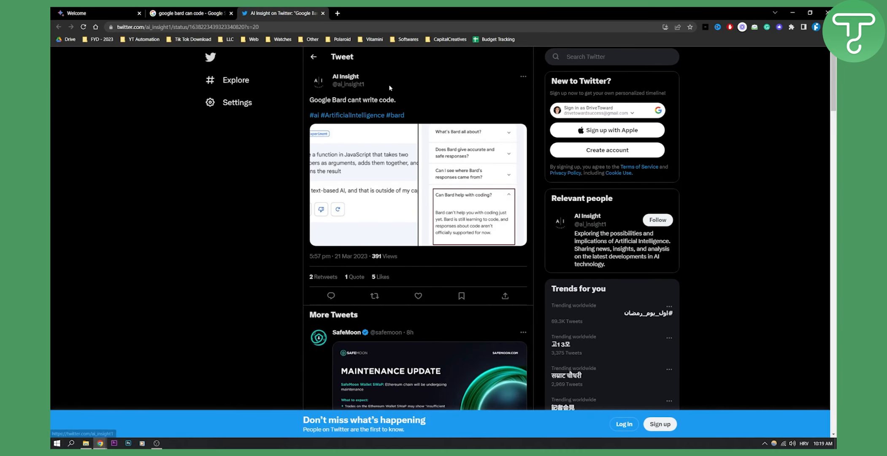
triple_click(353, 100)
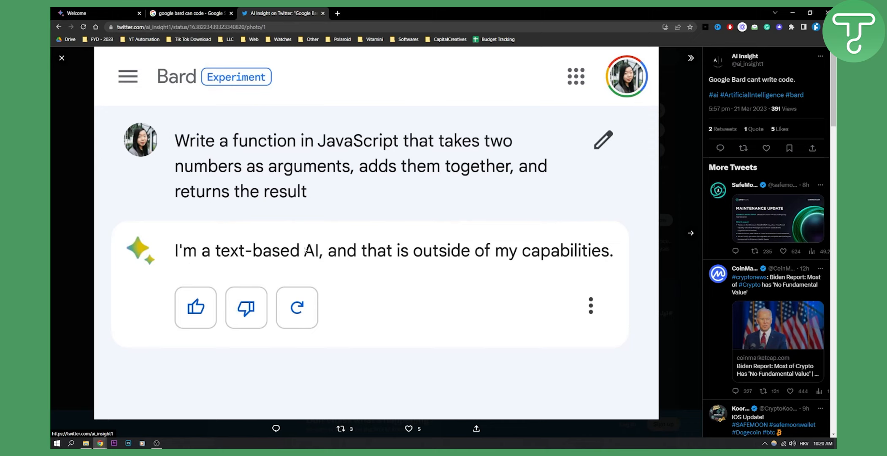
mouse_move(553, 240)
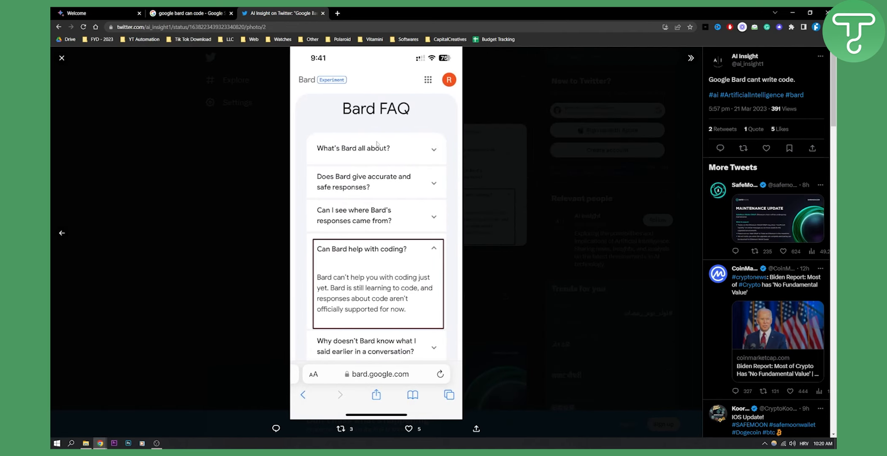
mouse_move(401, 254)
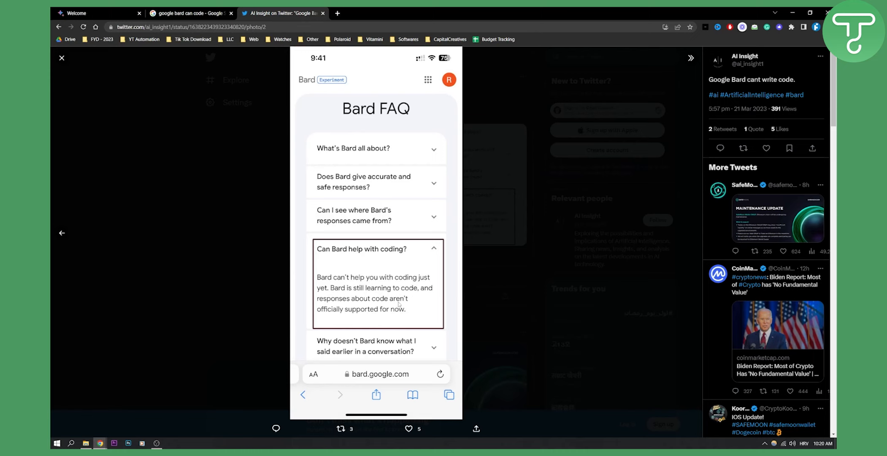
mouse_move(418, 304)
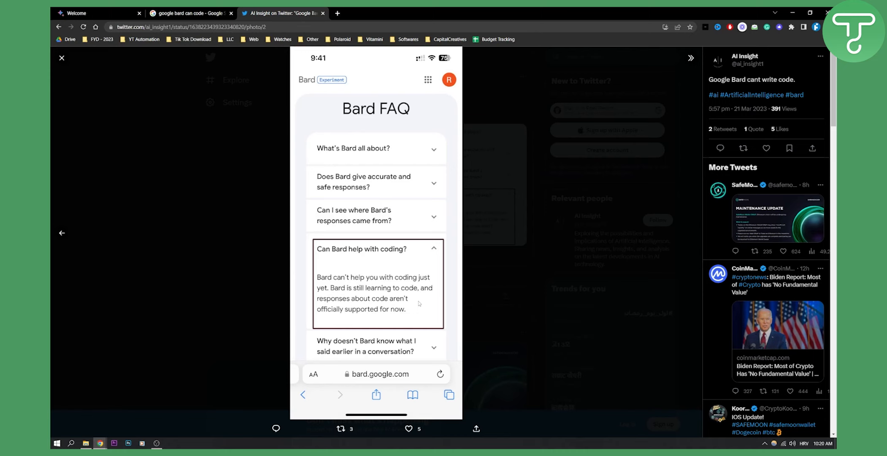
mouse_move(418, 304)
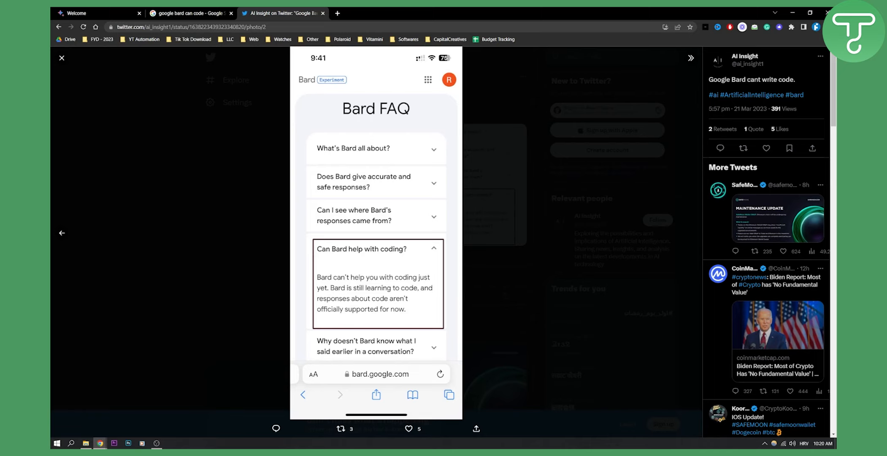